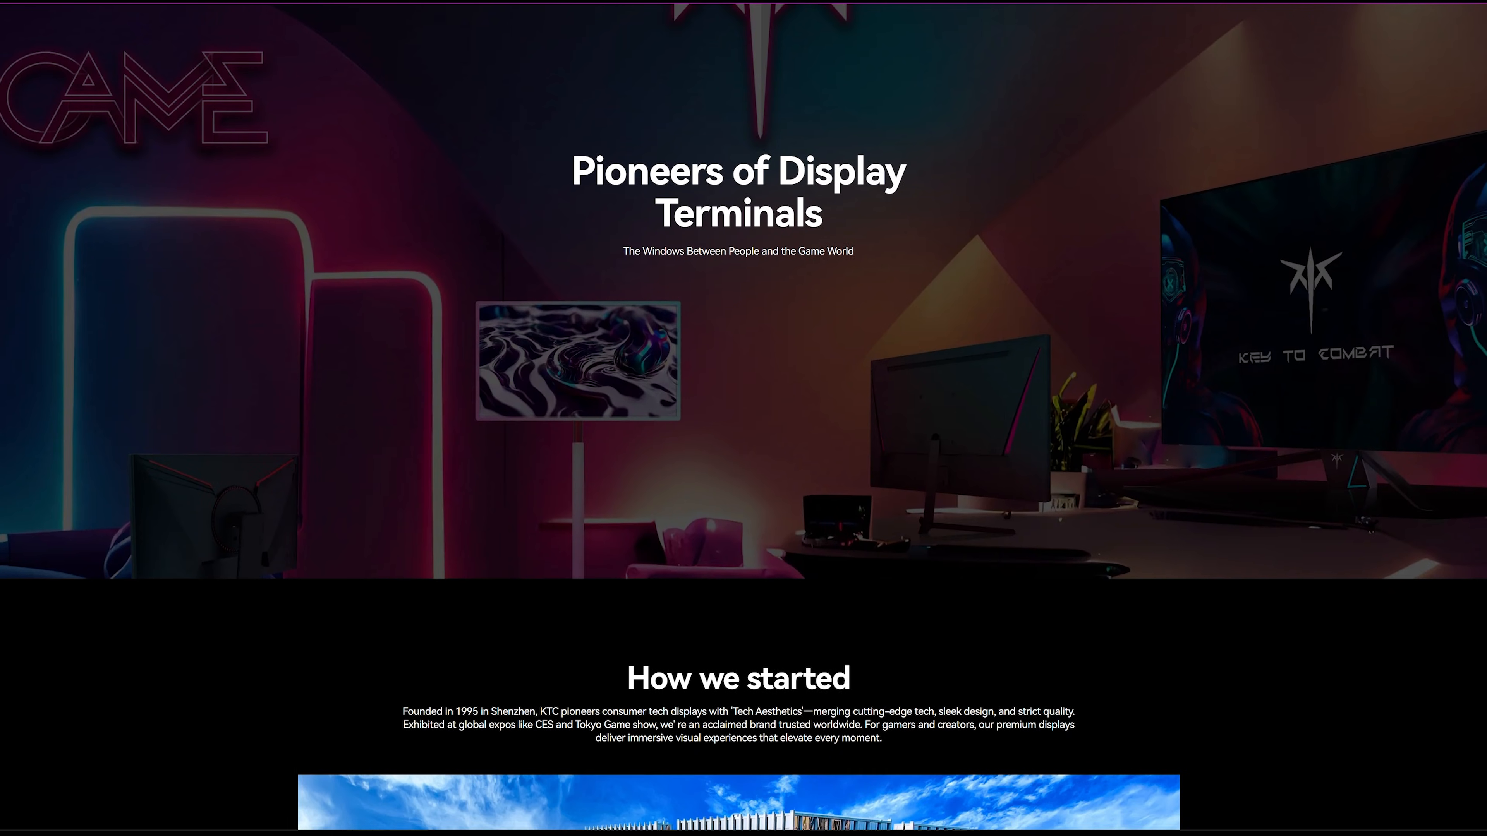
{"action": "scroll", "scroll_direction": "down", "scroll_amount": 3}
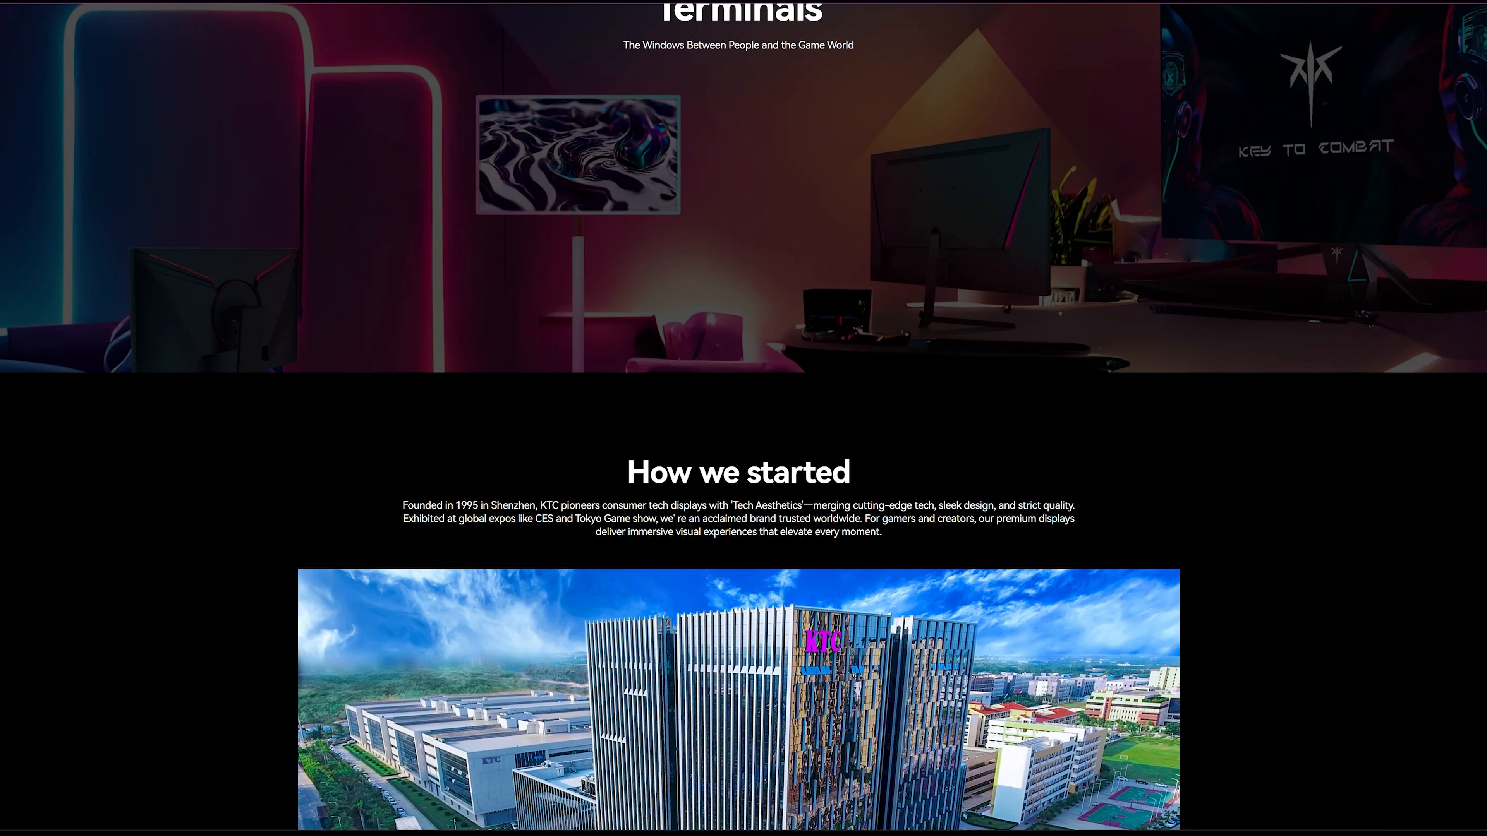
{"action": "scroll", "scroll_direction": "down", "scroll_amount": 3}
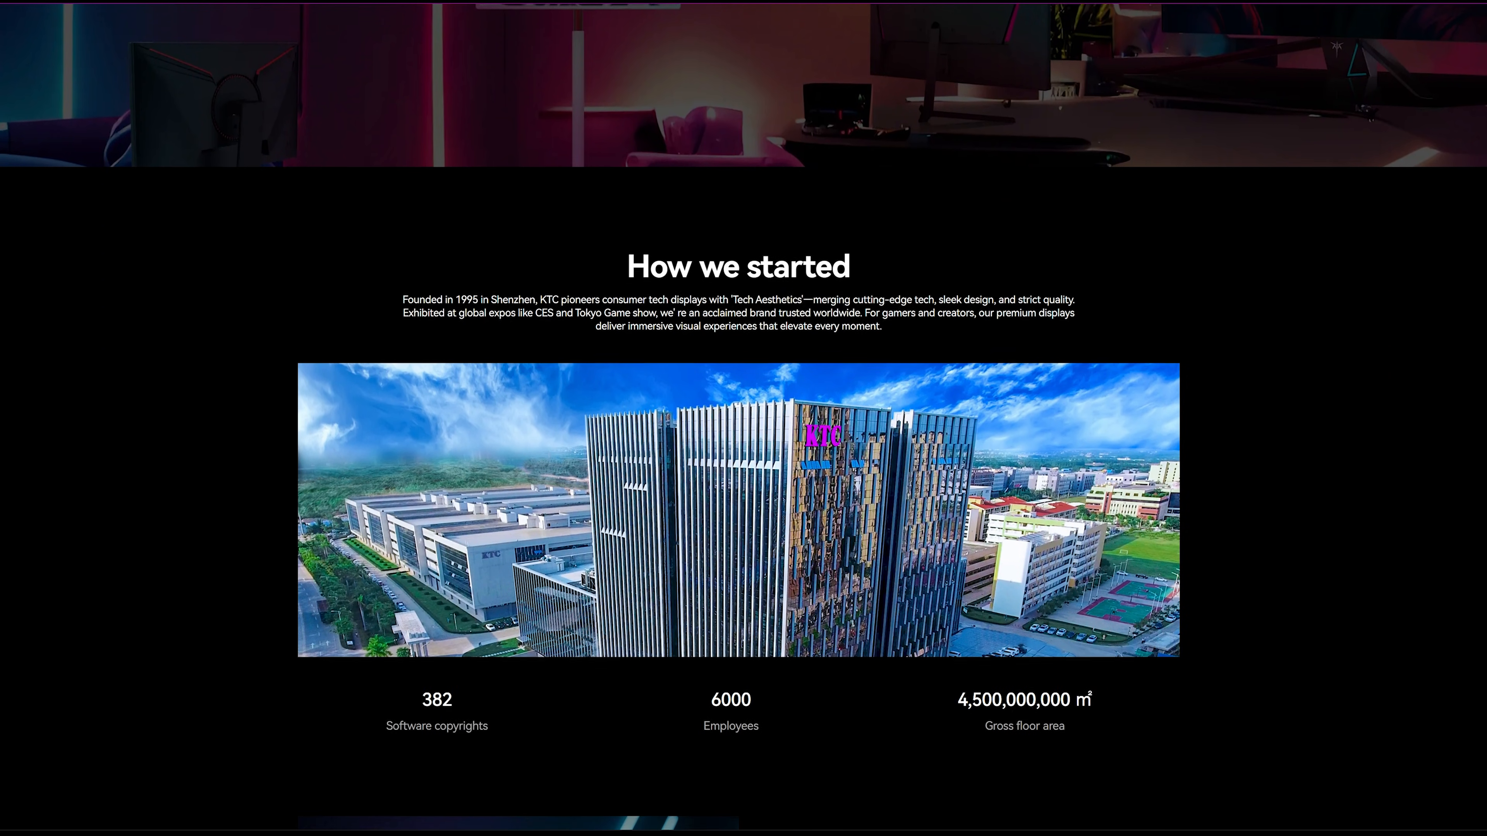